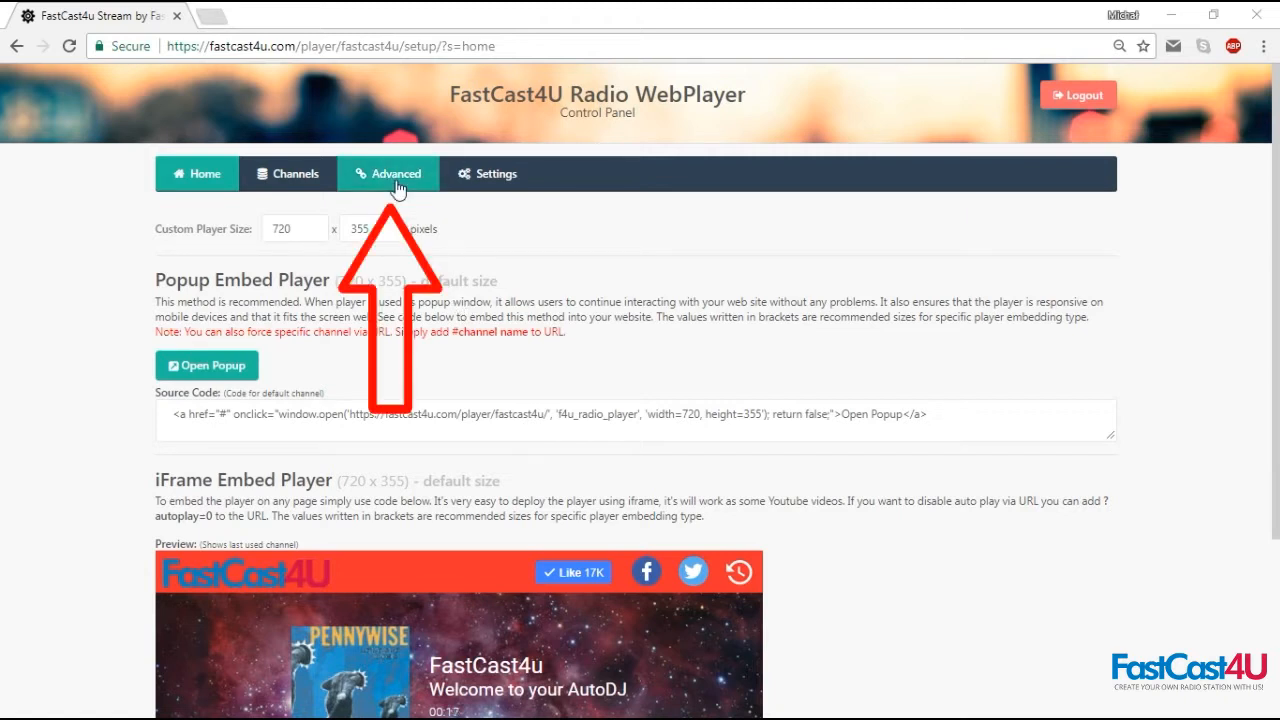
Step: Go to the Advanced settings and bring the Upload artist image form into view
click(388, 172)
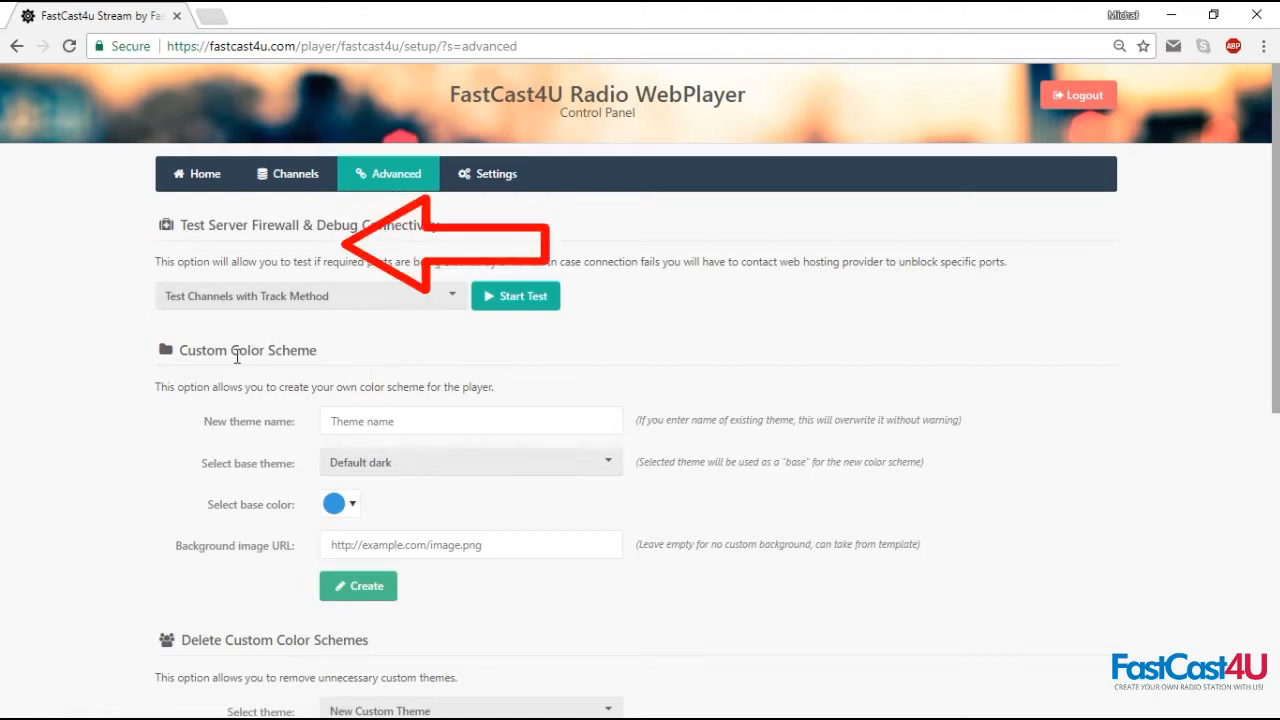
scroll(down, 3)
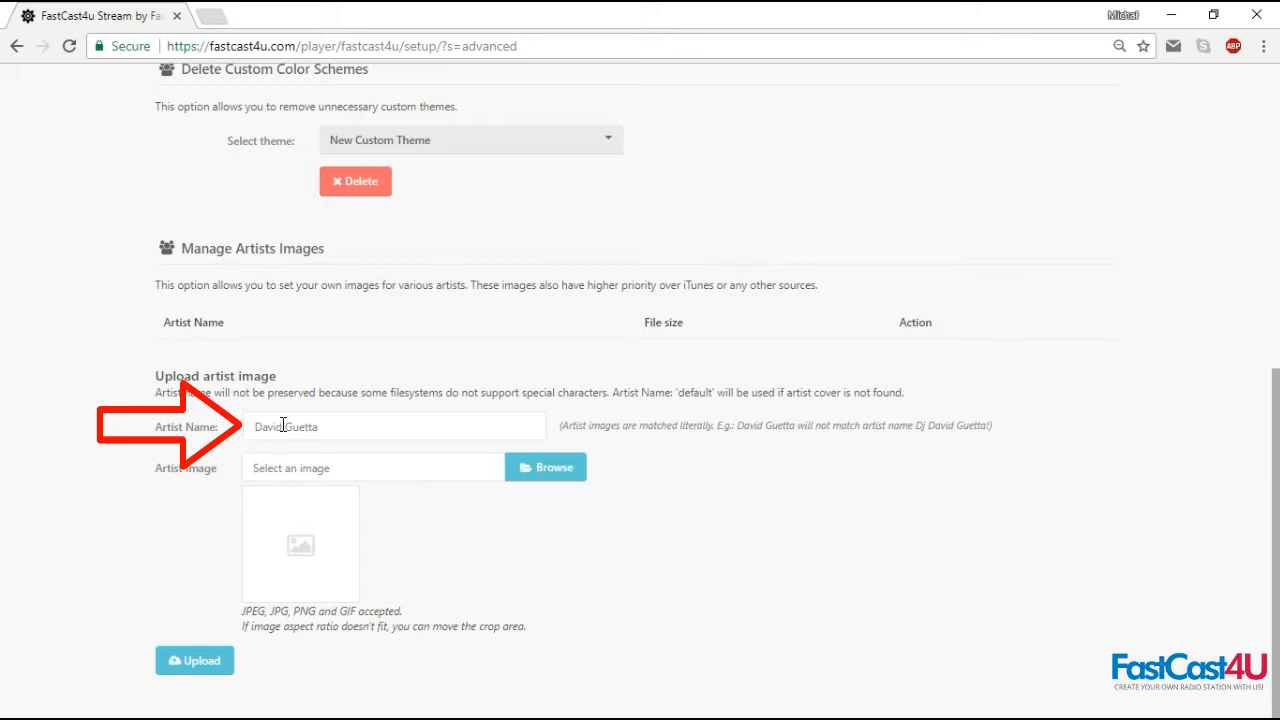
Step: Set the artist name for the image upload to 'default'
click(394, 424)
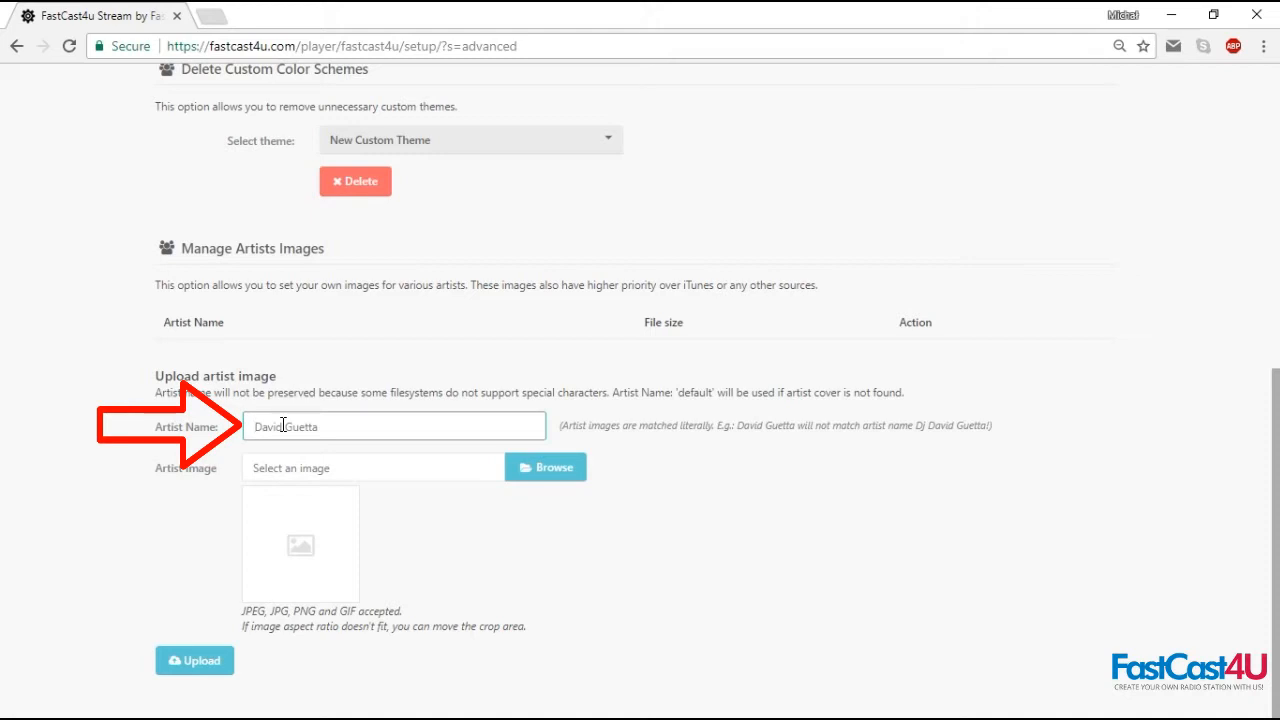
text(defa)
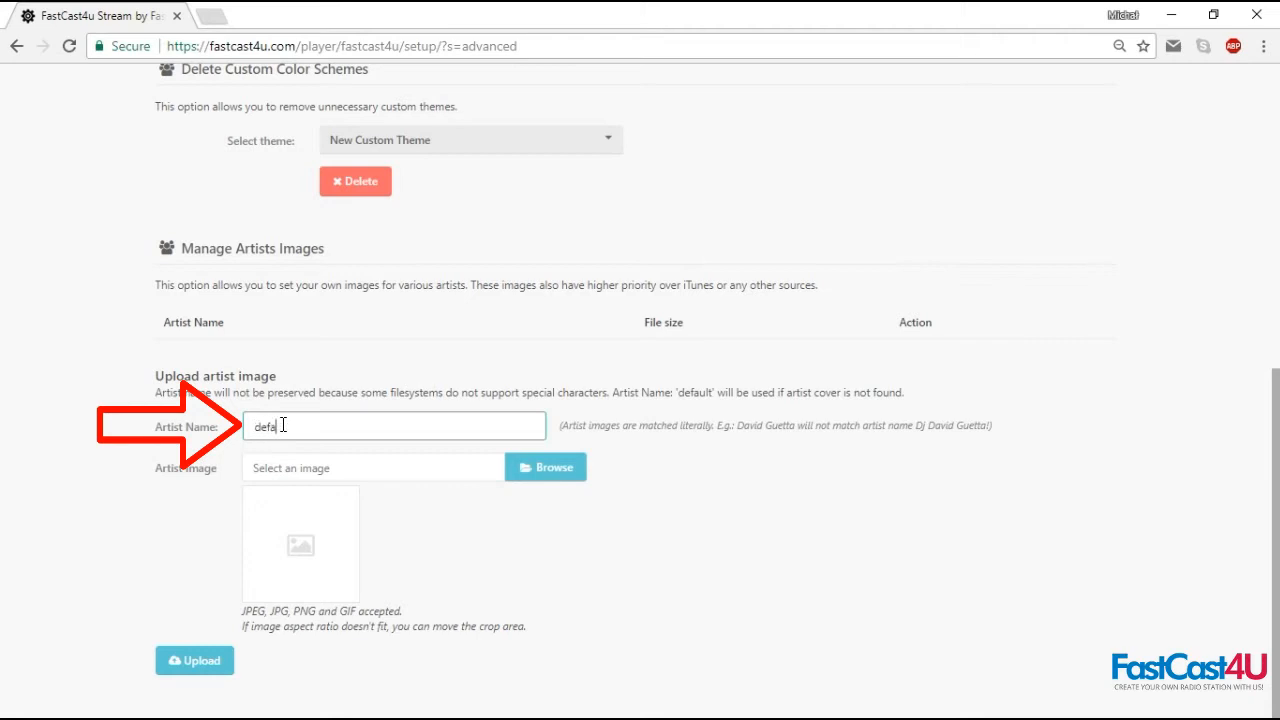
text(ult)
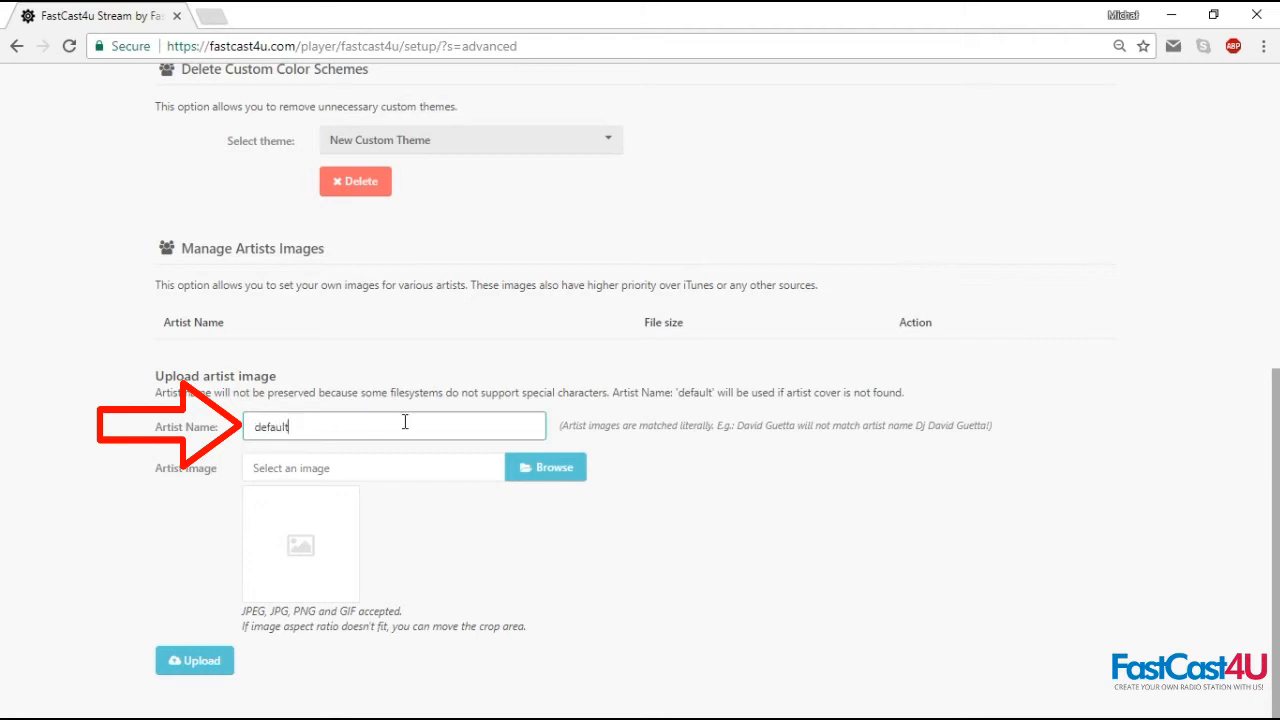
mouse_move(528, 472)
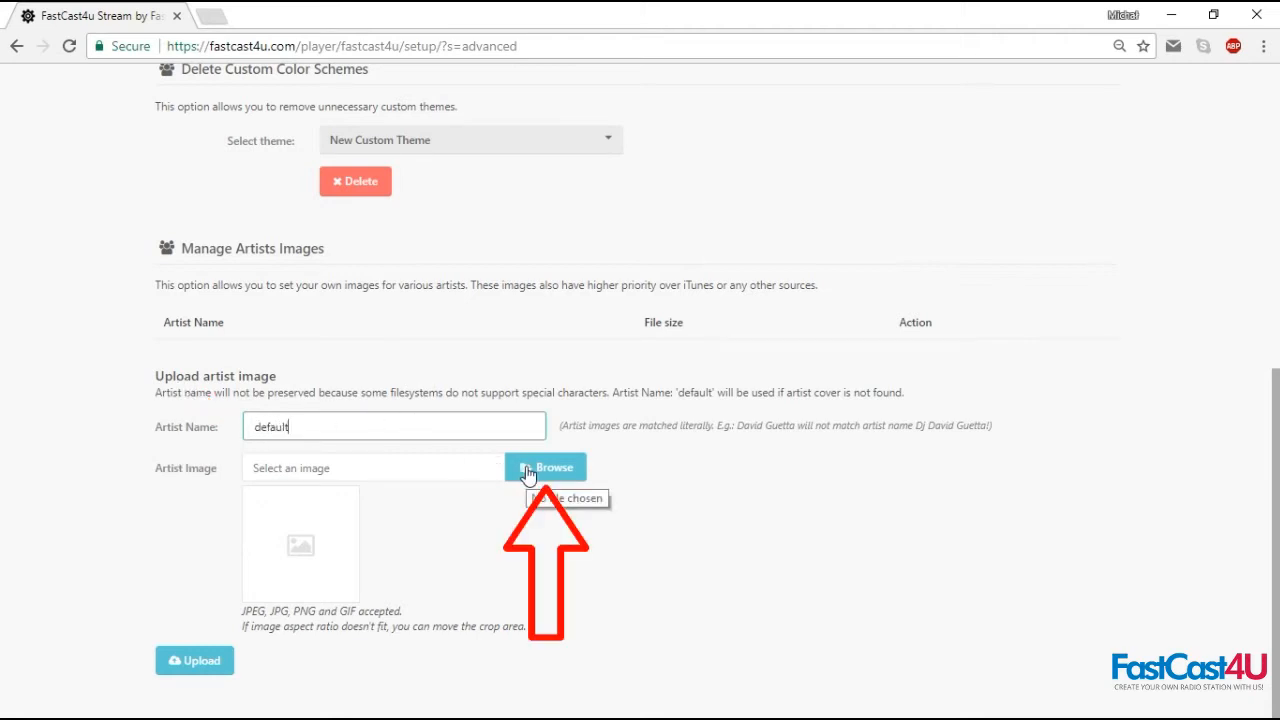
Step: Choose an image file and upload it as the cover for the 'default' artist
click(546, 468)
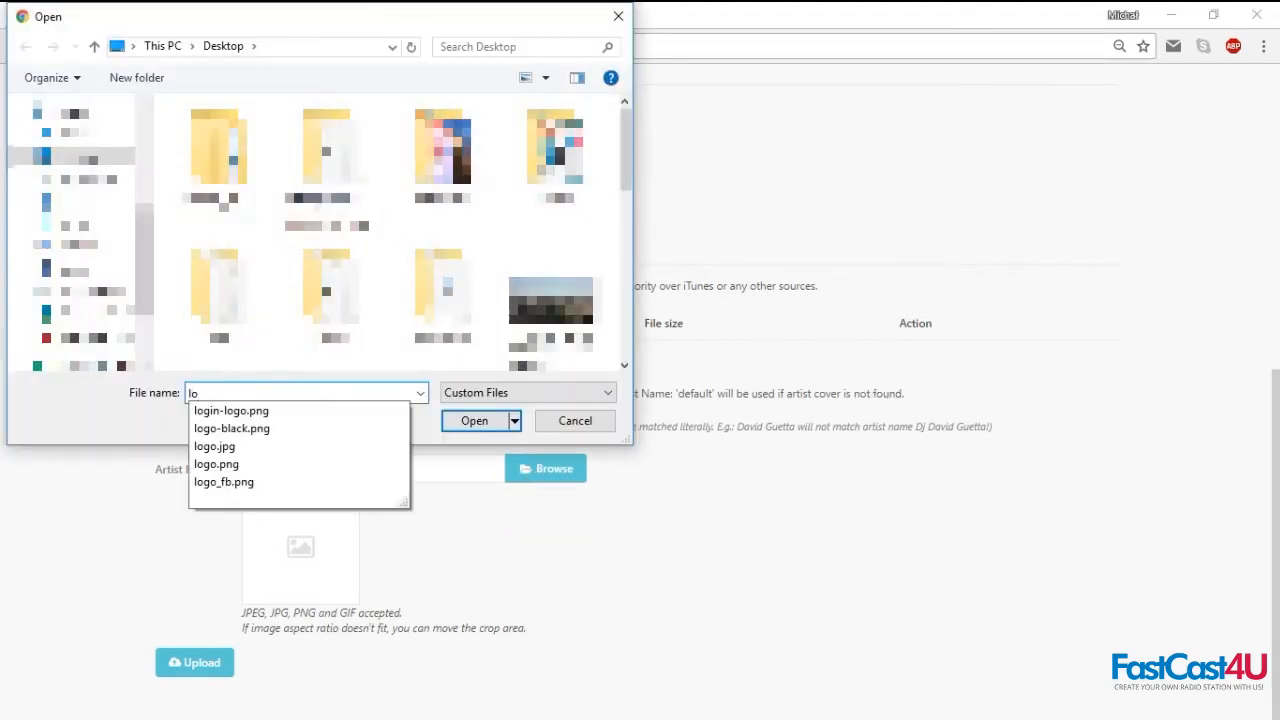
click(232, 428)
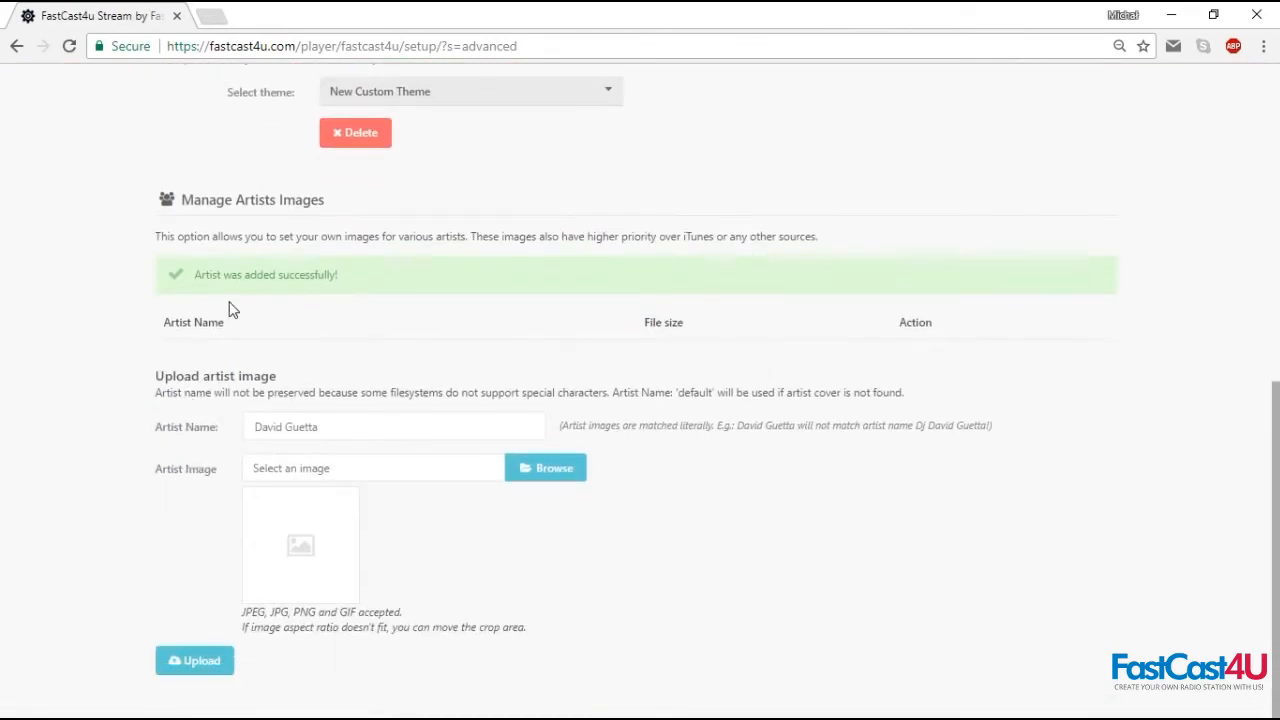
scroll(up, 3)
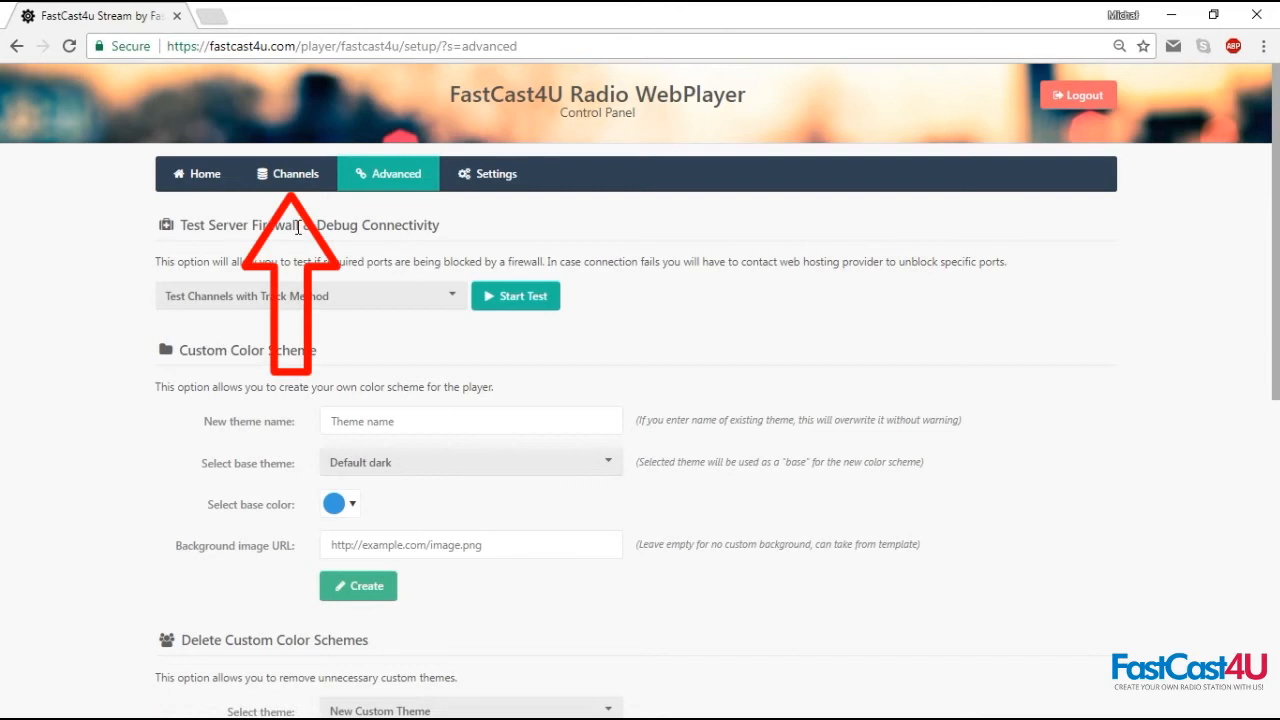
Step: Edit the existing channel and choose logo_fb.png as its permanent cover image
click(288, 172)
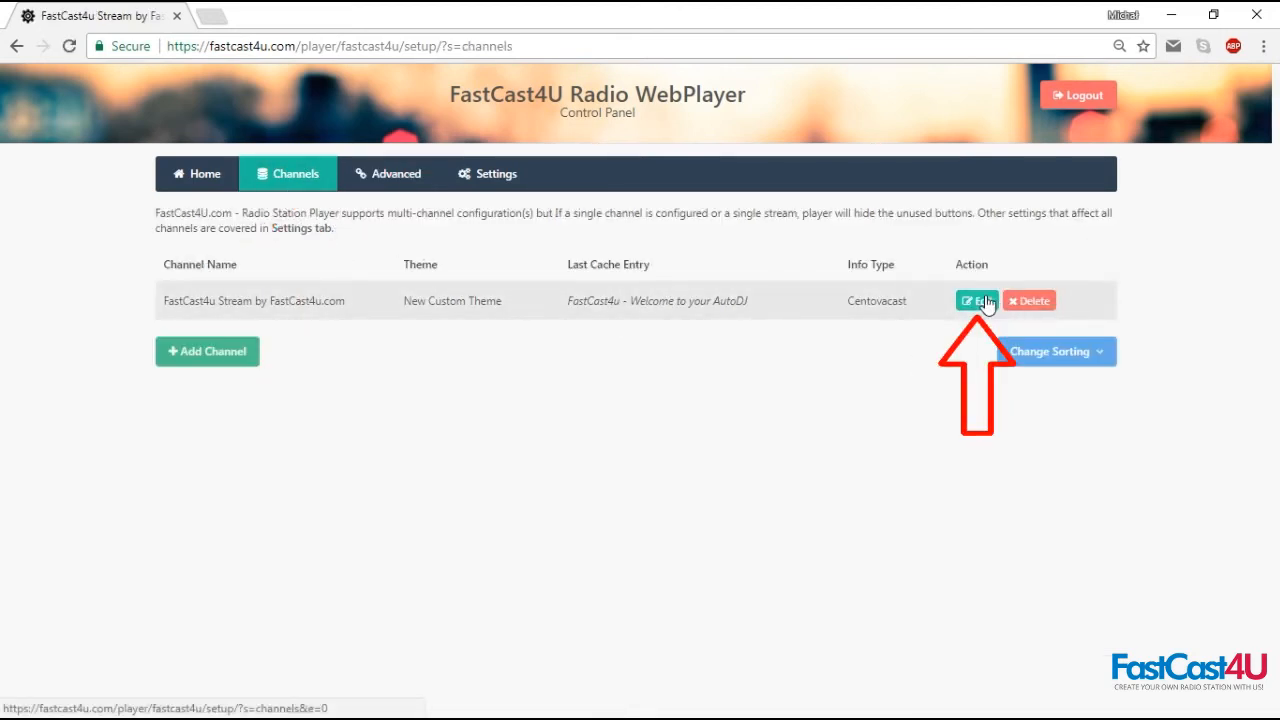
click(976, 300)
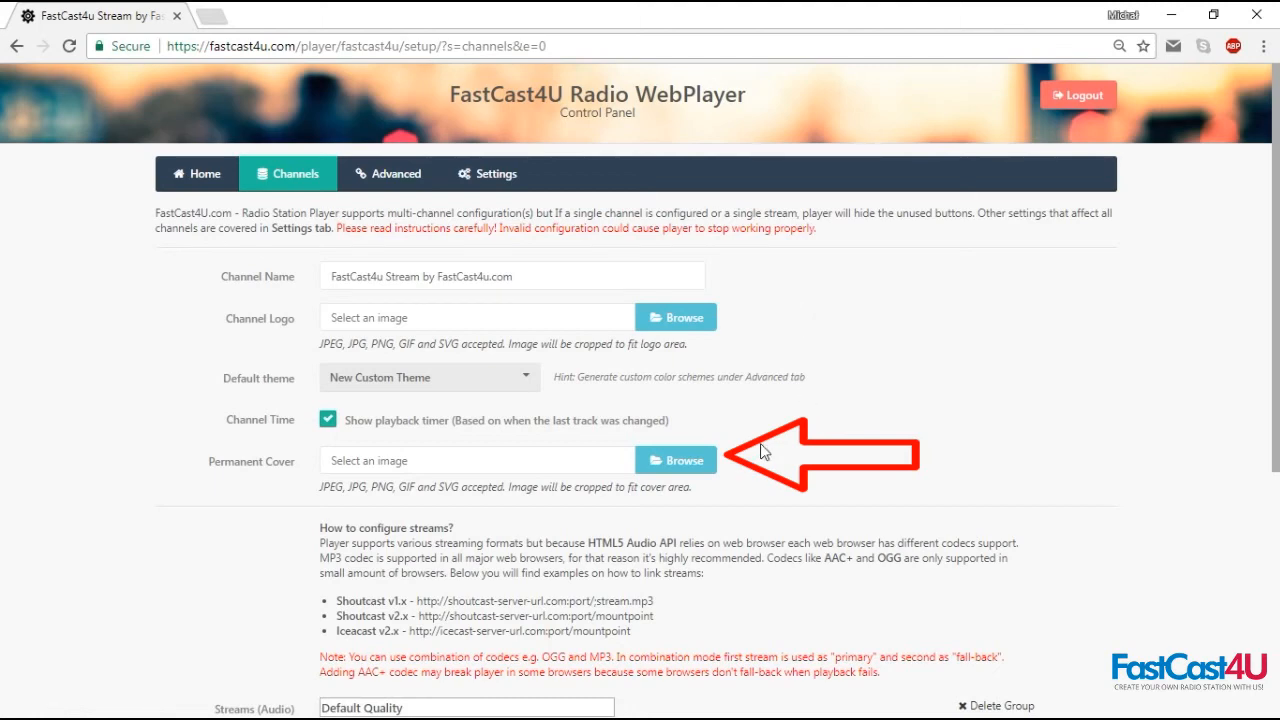
click(676, 460)
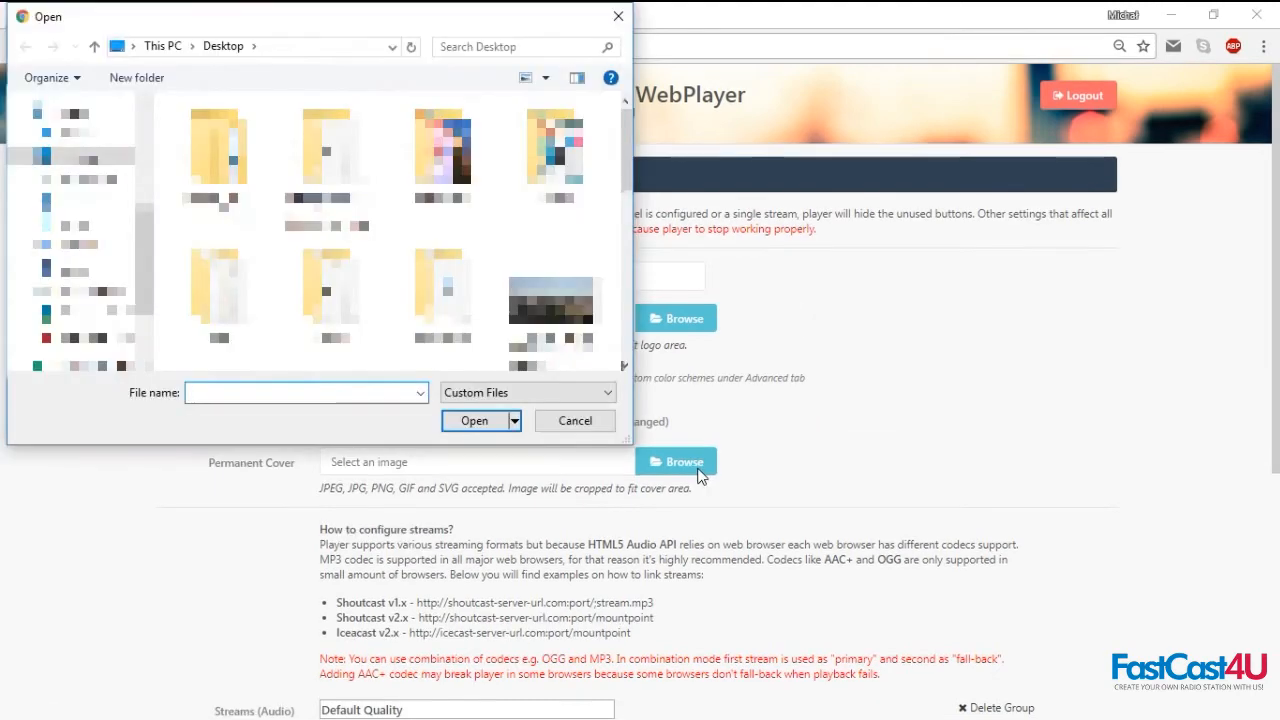
text(lo)
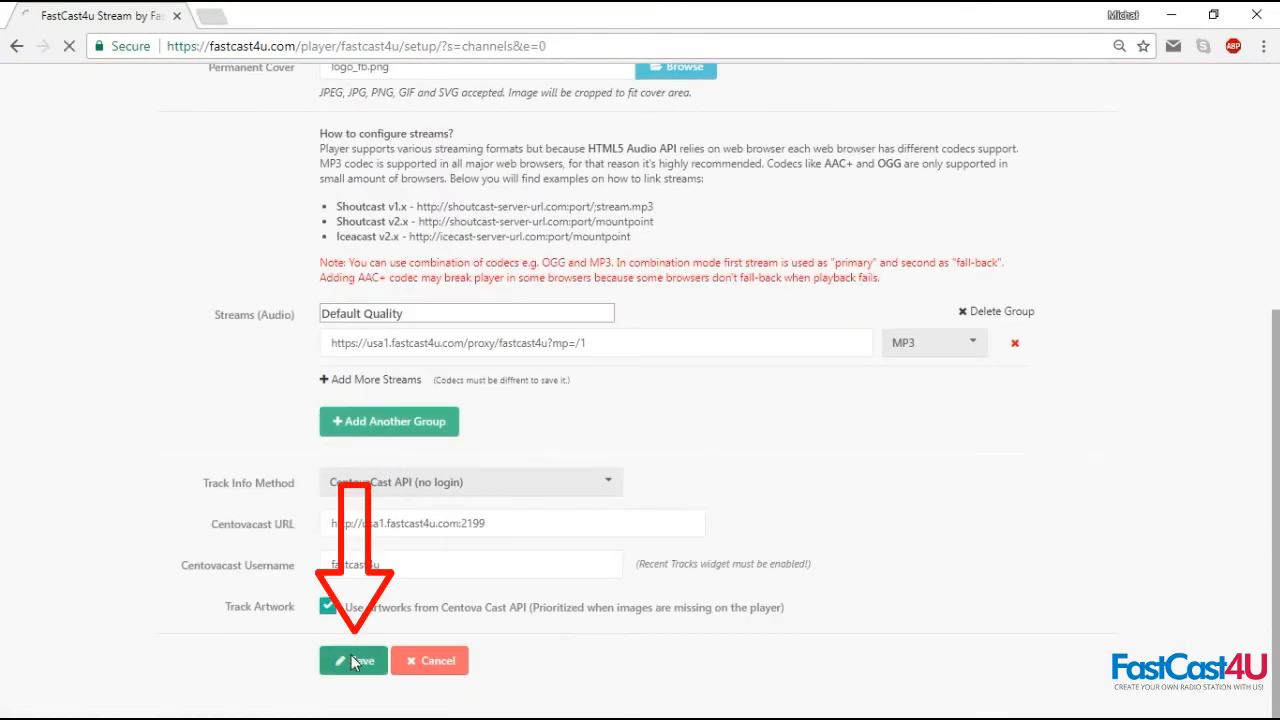
Step: Save the channel with its new permanent cover and return to the Home embed page
click(352, 660)
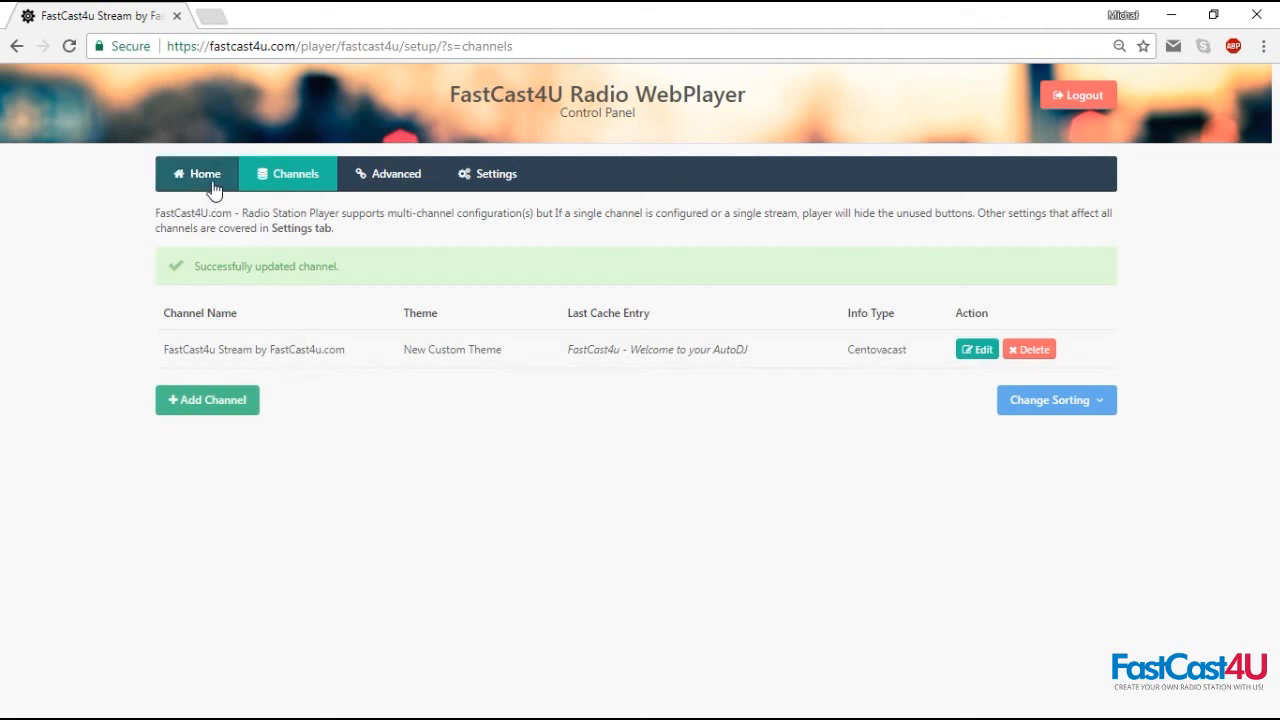
click(196, 172)
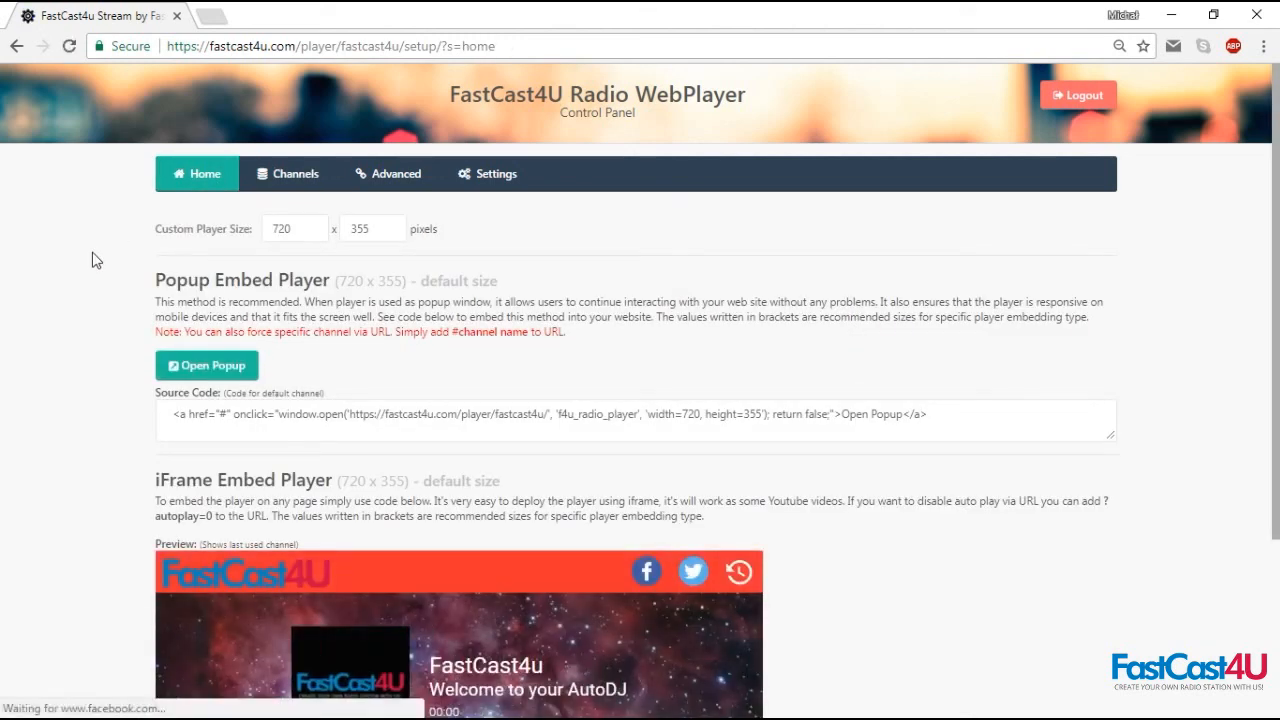
scroll(down, 3)
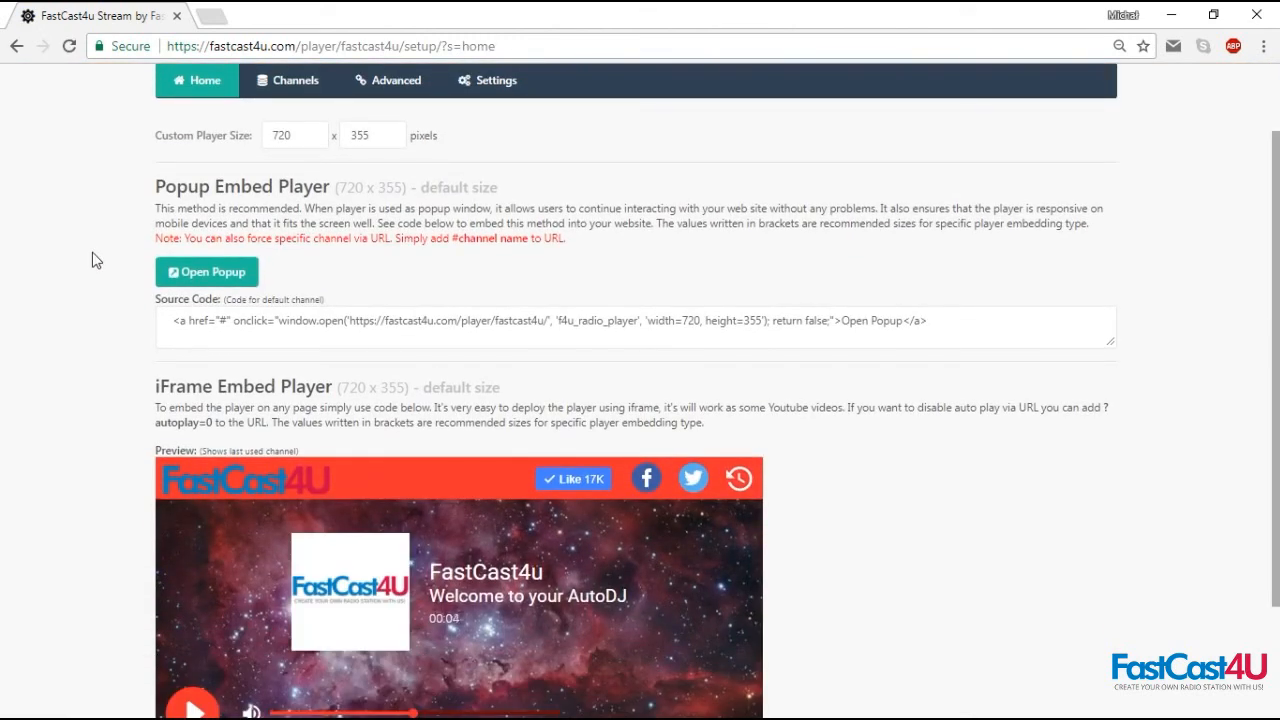